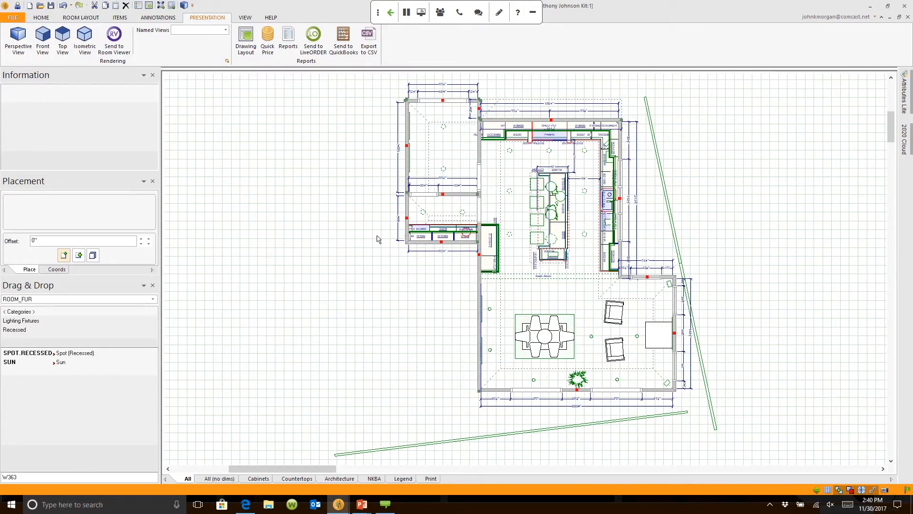
pyautogui.moveTo(246, 40)
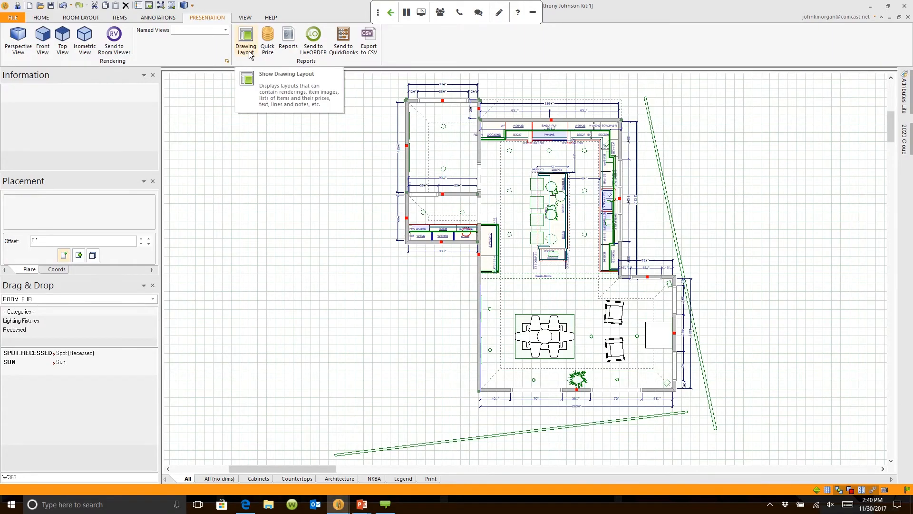
# Open a blank drawing layout page with title block from the Presentation tab.
pyautogui.click(245, 38)
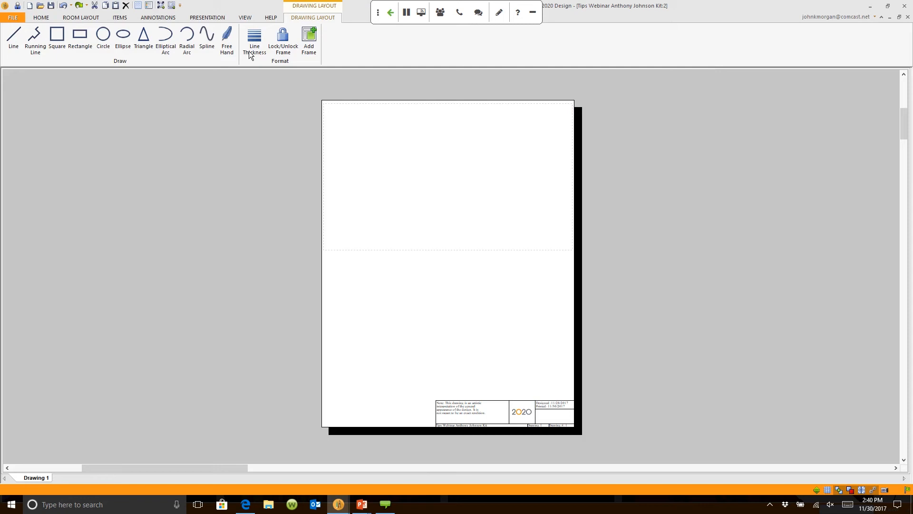
pyautogui.click(255, 40)
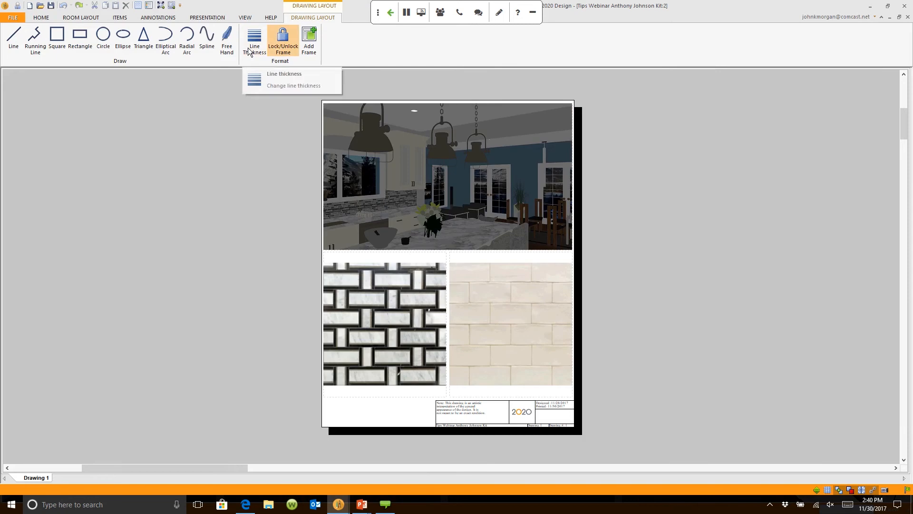
pyautogui.click(385, 335)
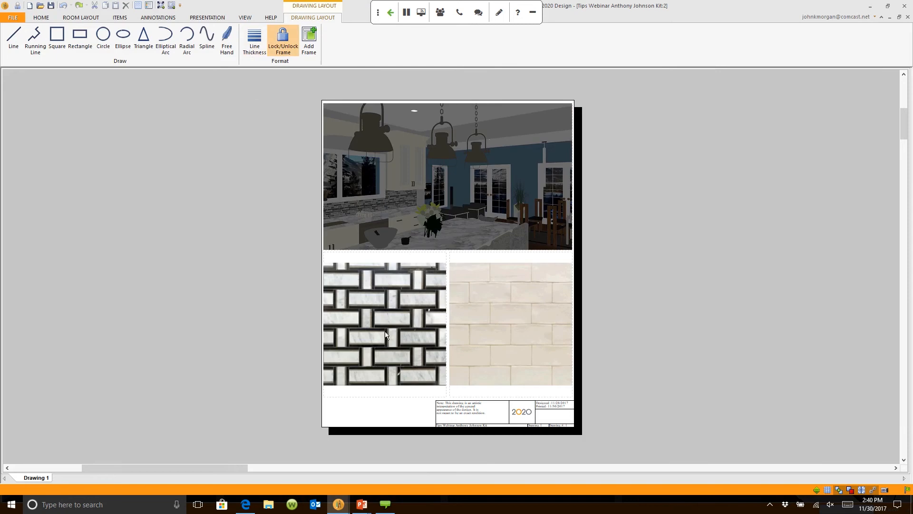
pyautogui.moveTo(471, 351)
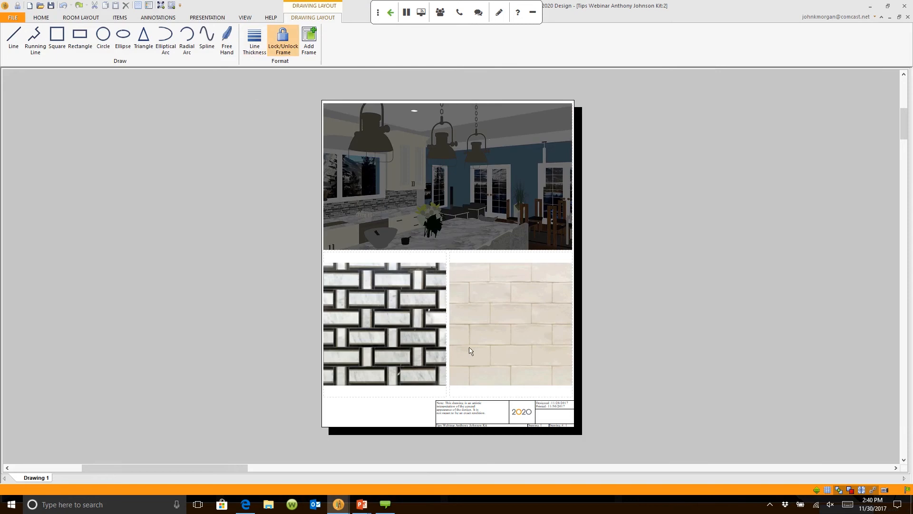
pyautogui.moveTo(479, 328)
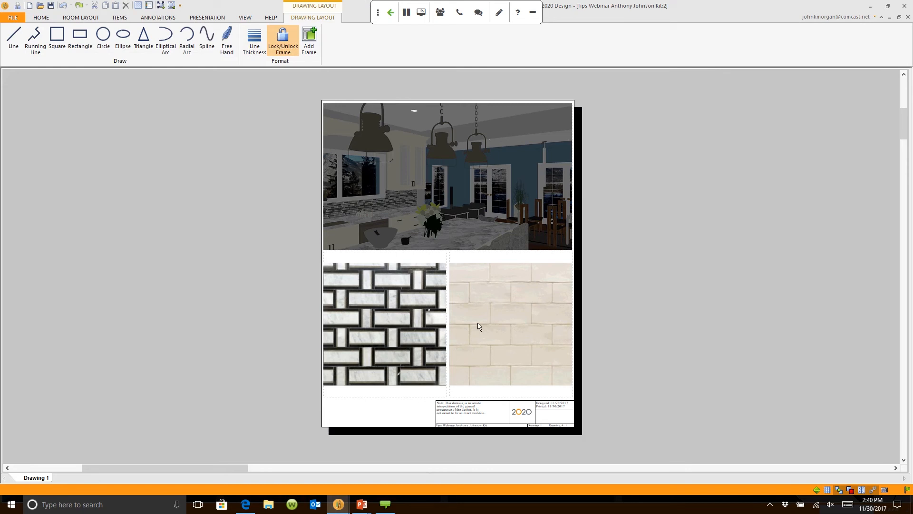
pyautogui.moveTo(297, 305)
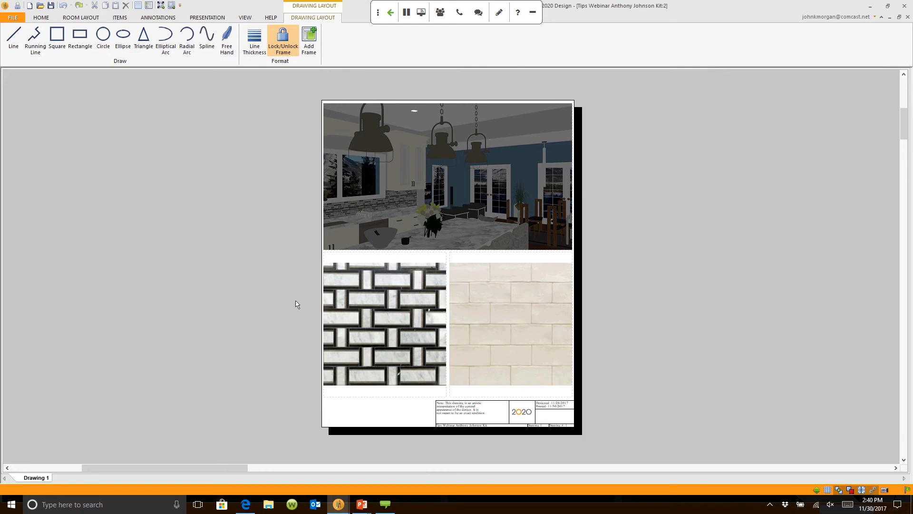
pyautogui.moveTo(175, 310)
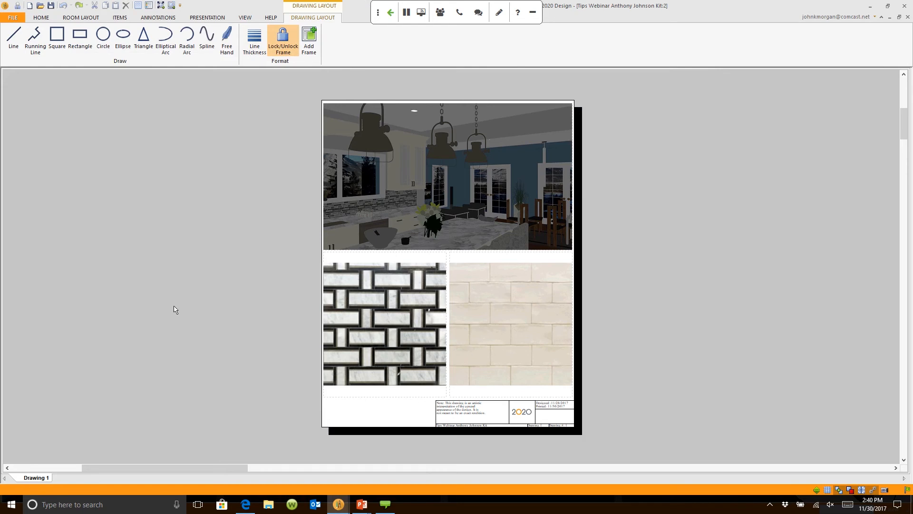
pyautogui.rightClick(175, 308)
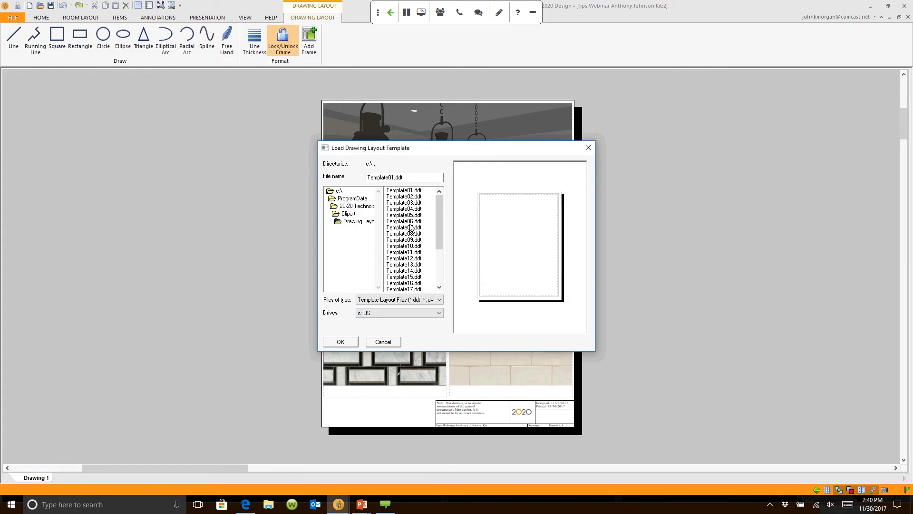
# Choose the second drawing layout template to create the Drawing 2 page.
pyautogui.click(404, 196)
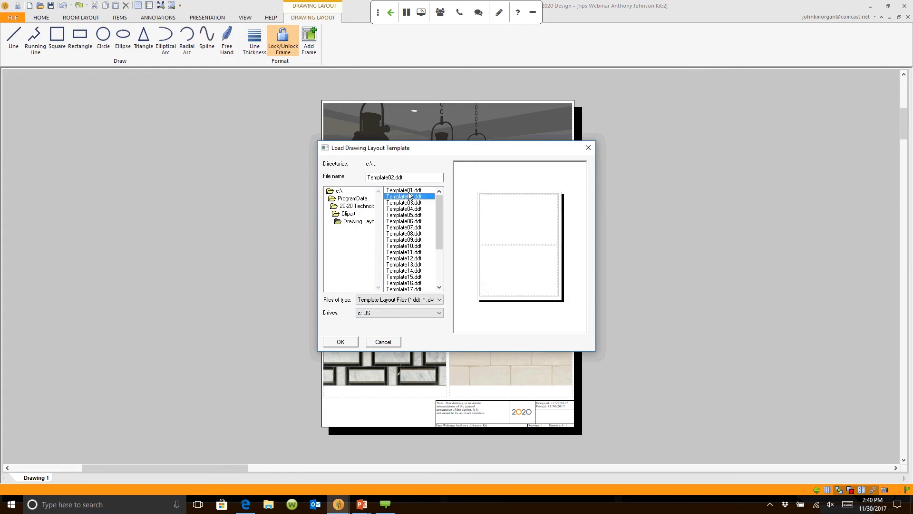
pyautogui.click(403, 190)
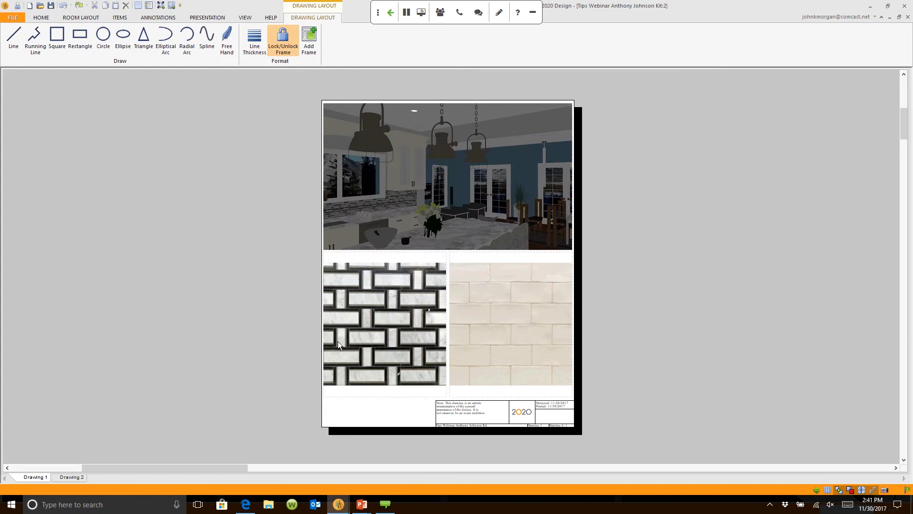
# Fill the empty image frame on Drawing 2 with the saved living-room named view.
pyautogui.click(73, 477)
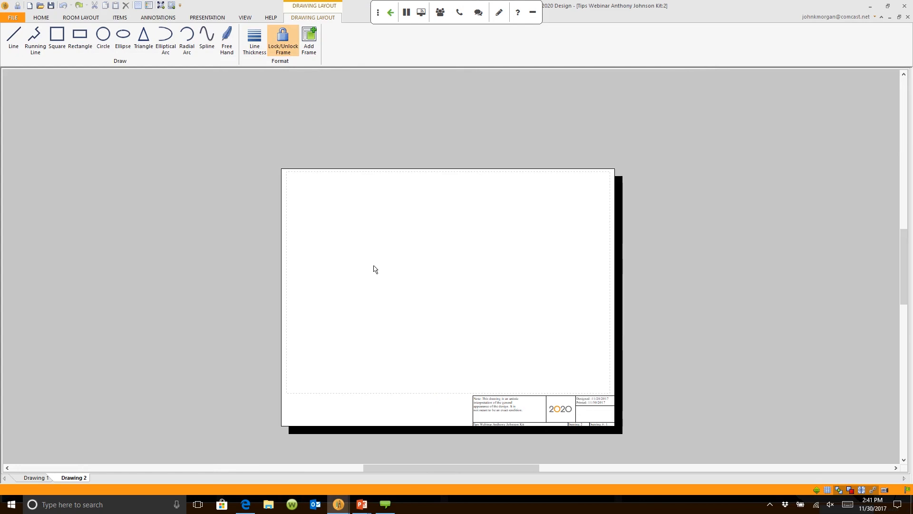
pyautogui.rightClick(375, 268)
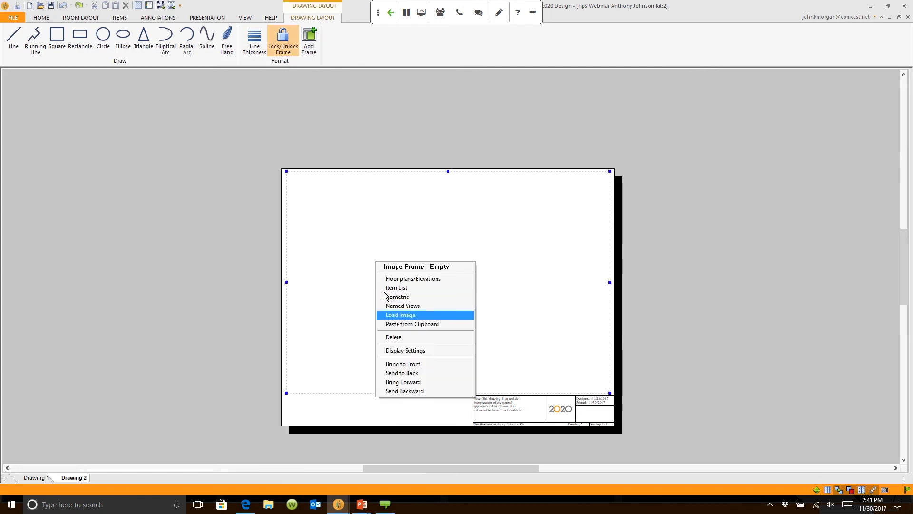
pyautogui.moveTo(396, 309)
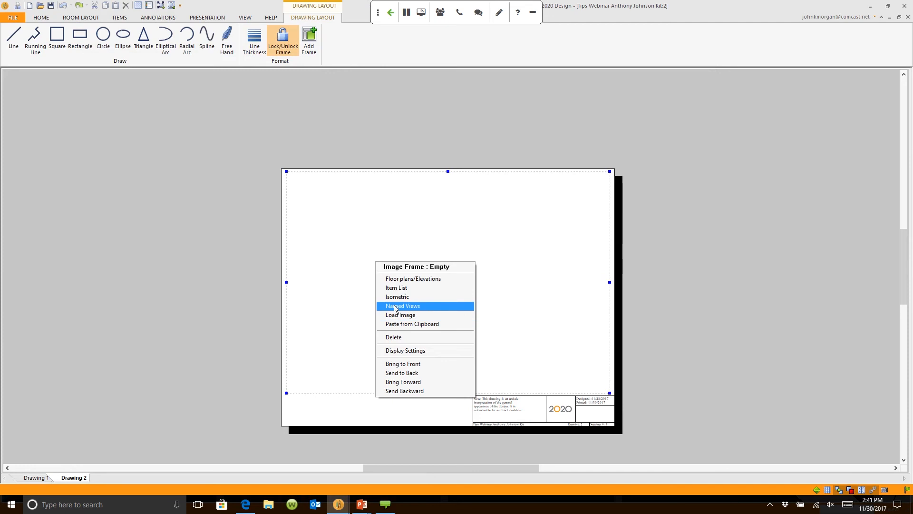
pyautogui.click(402, 306)
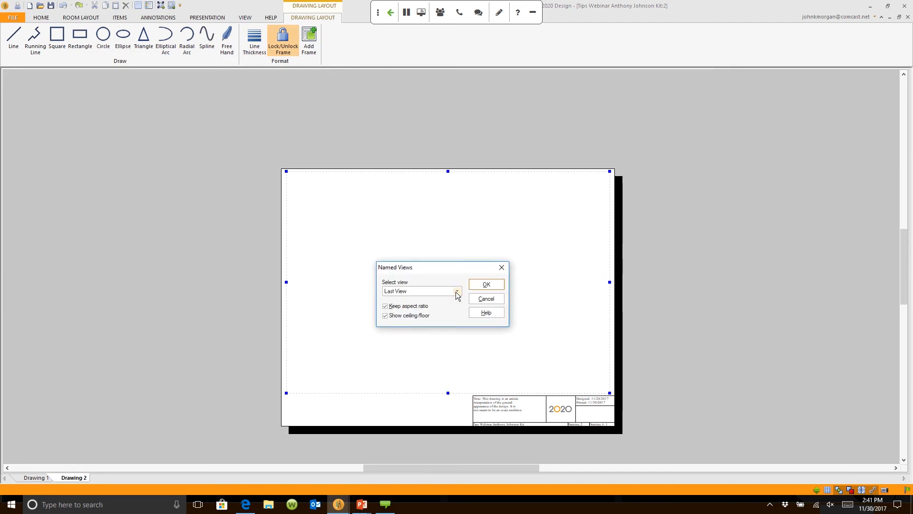
pyautogui.click(457, 291)
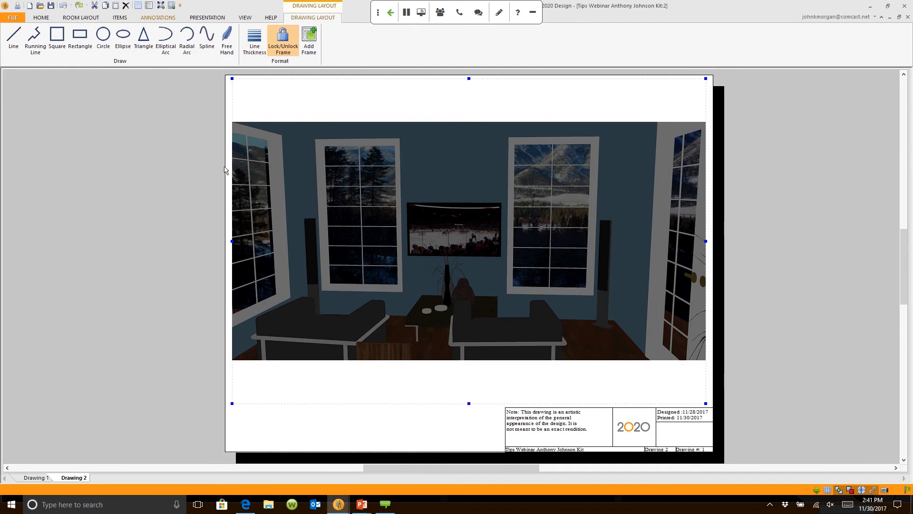
# Place a text note on the living-room rendering above the television using Add Note.
pyautogui.click(158, 17)
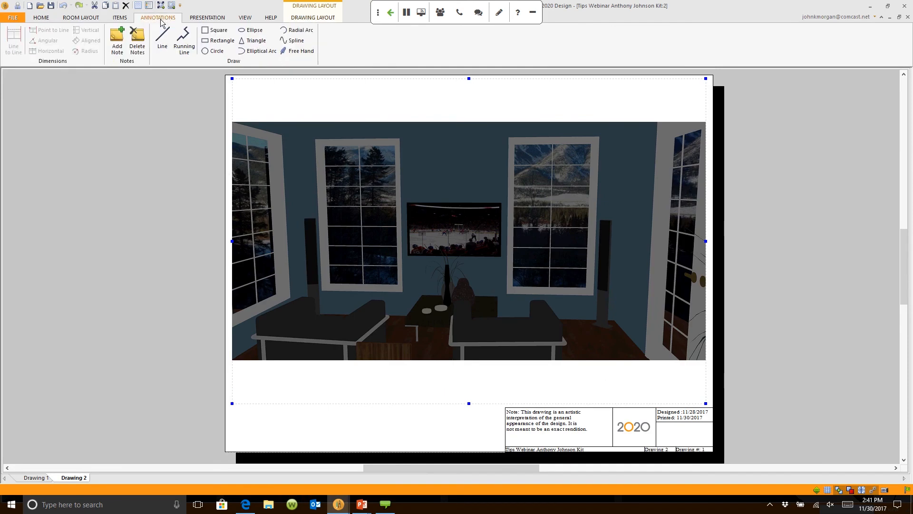
pyautogui.click(118, 40)
pyautogui.write('ghvhnvbnbvmb')
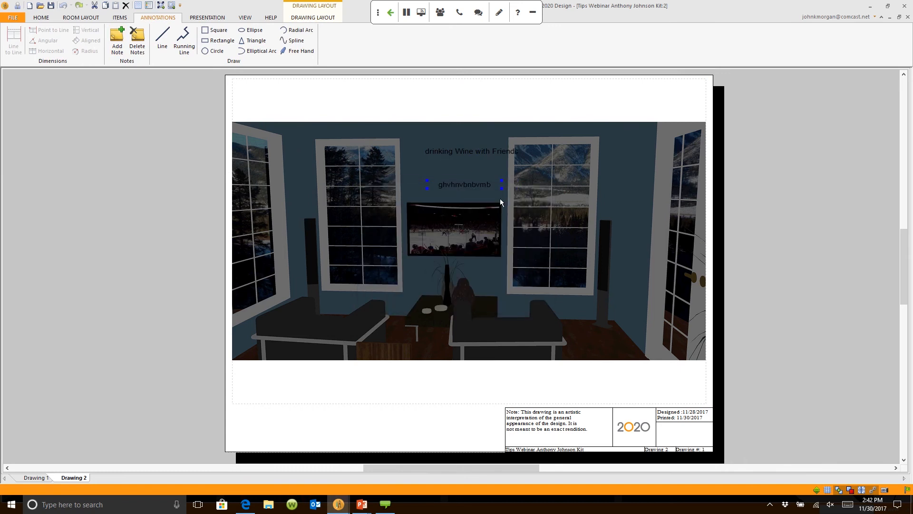
pyautogui.moveTo(472, 193)
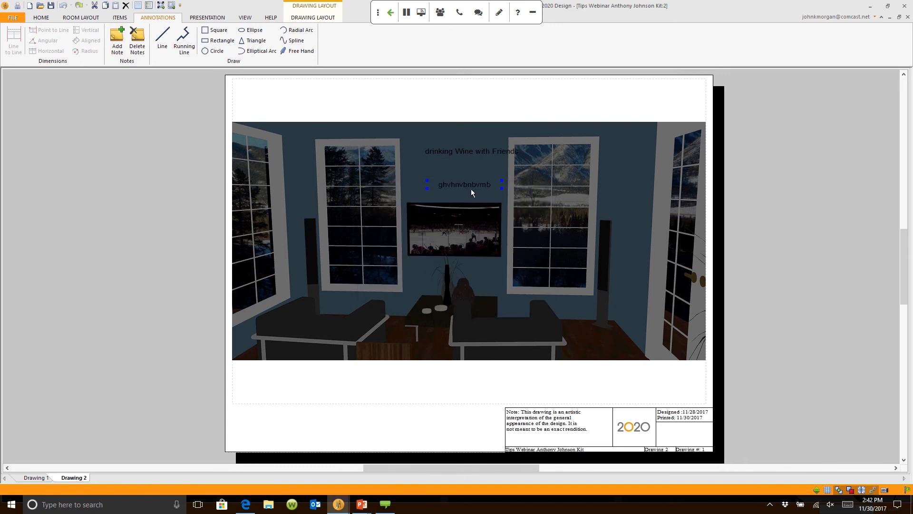
# Set the note's font colour to White in its display settings and confirm.
pyautogui.rightClick(471, 192)
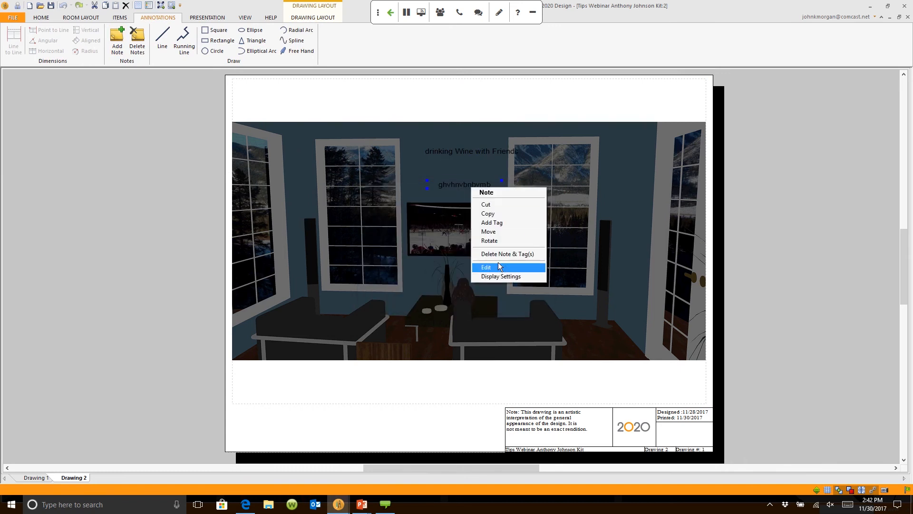
pyautogui.click(501, 276)
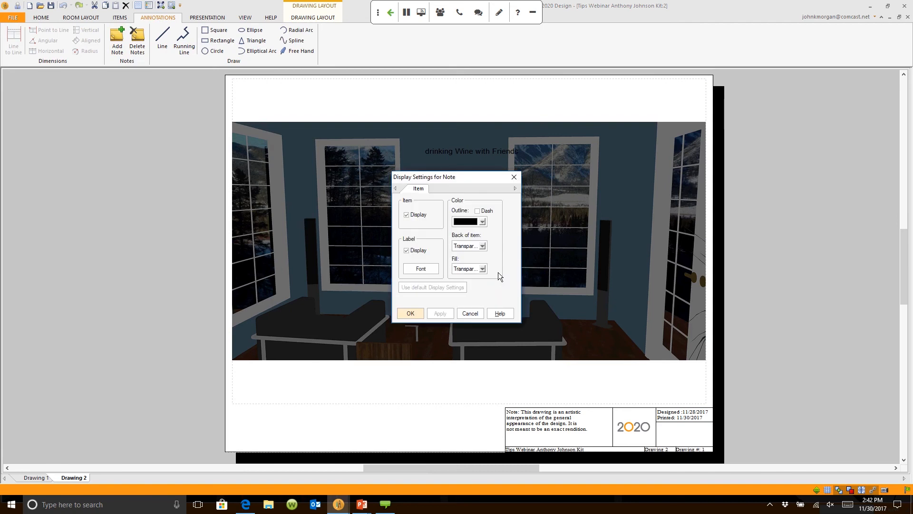
pyautogui.click(421, 269)
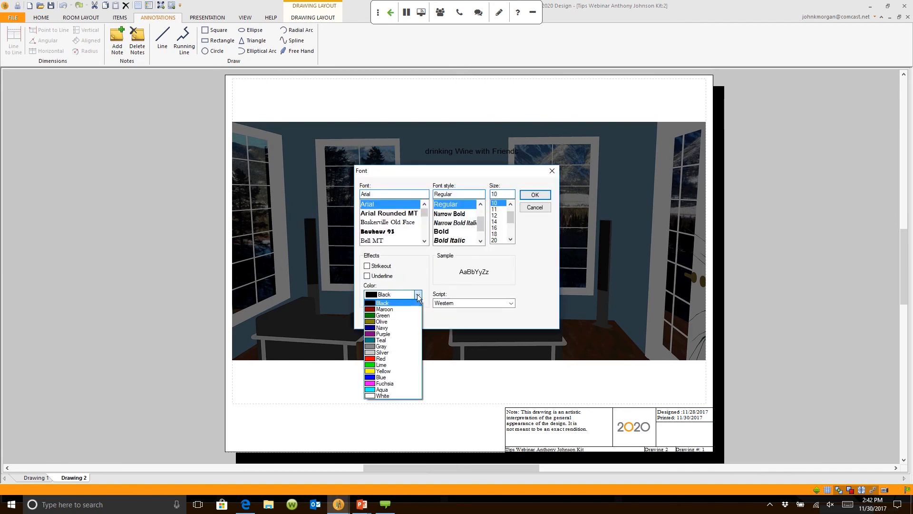
pyautogui.click(383, 395)
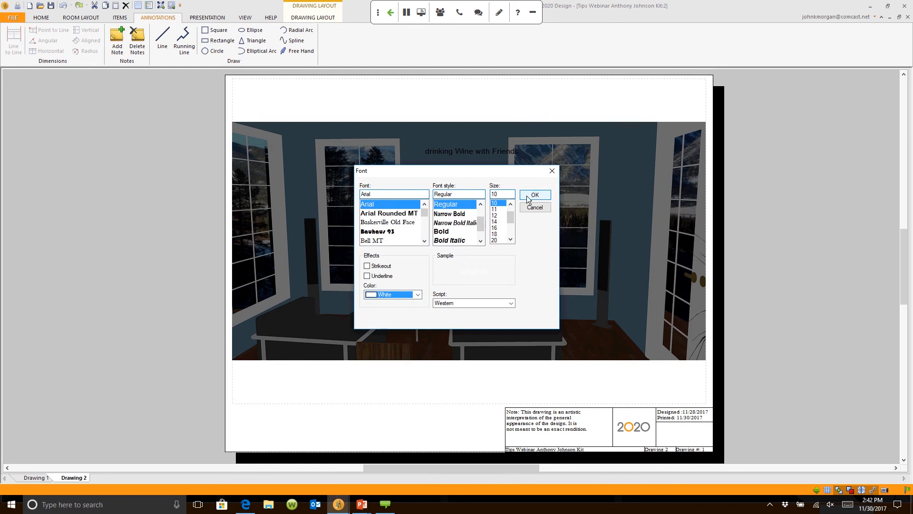
pyautogui.click(499, 227)
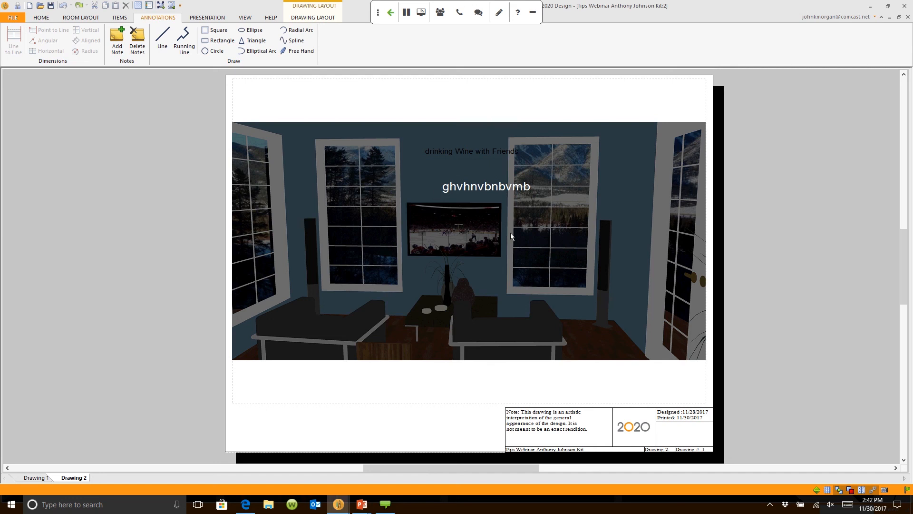
pyautogui.moveTo(618, 236)
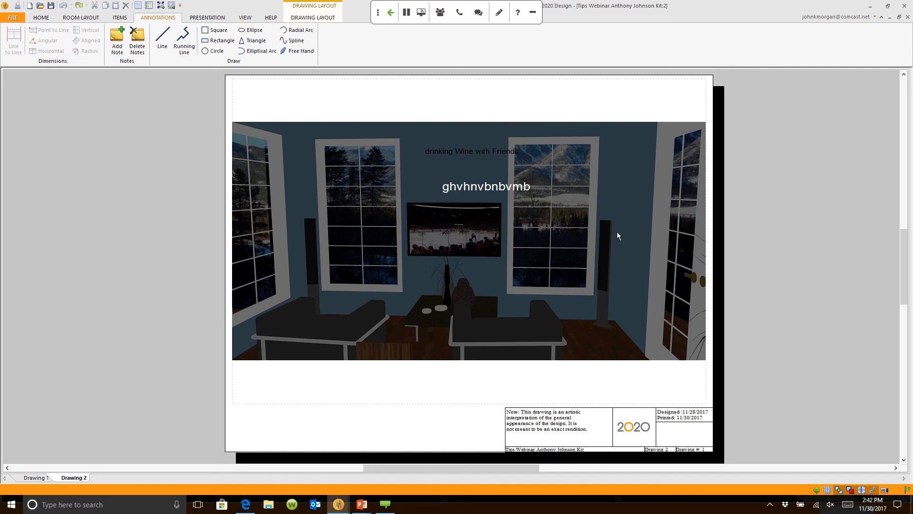
pyautogui.moveTo(496, 251)
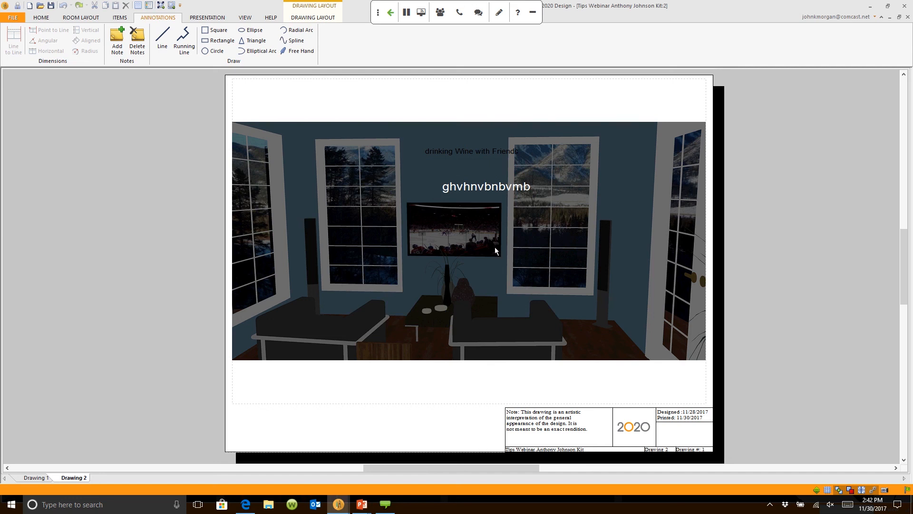